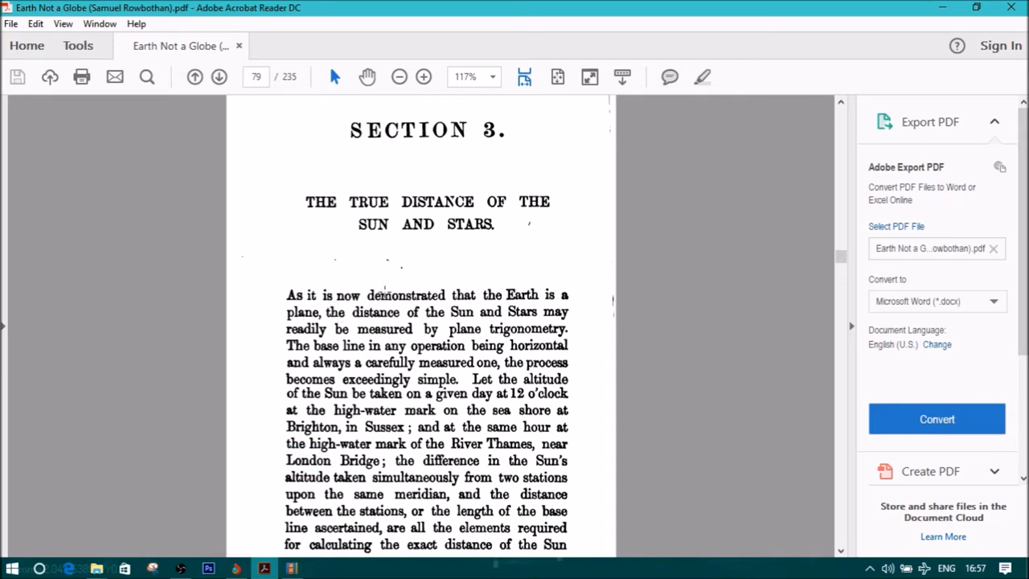
mouse_move(666, 299)
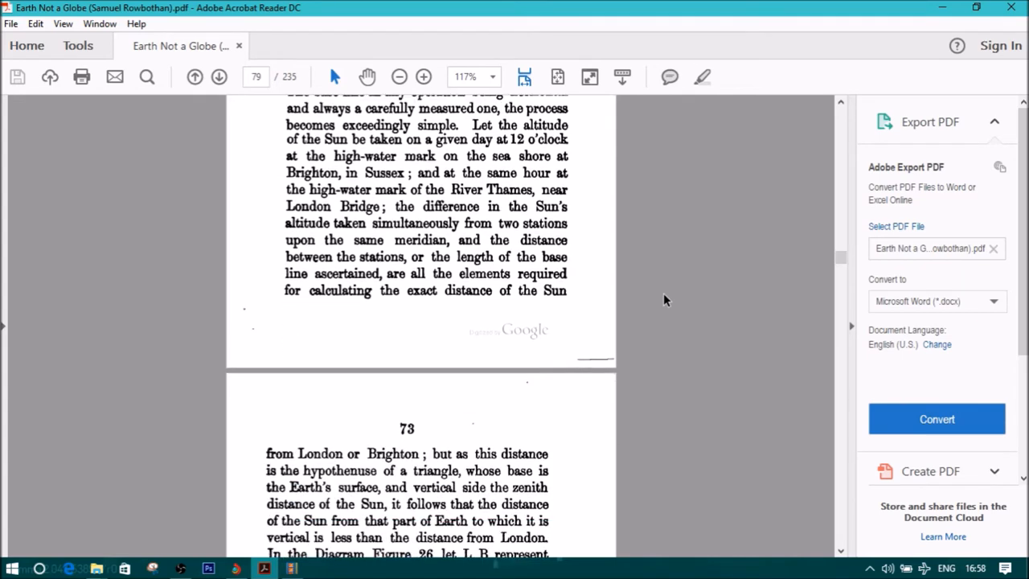
scroll(down, 3)
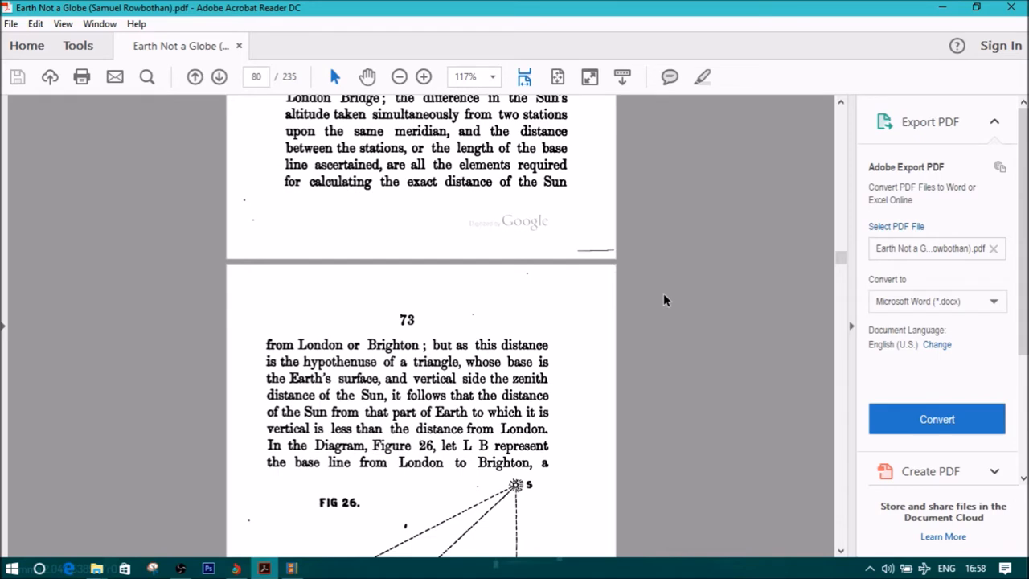
scroll(down, 3)
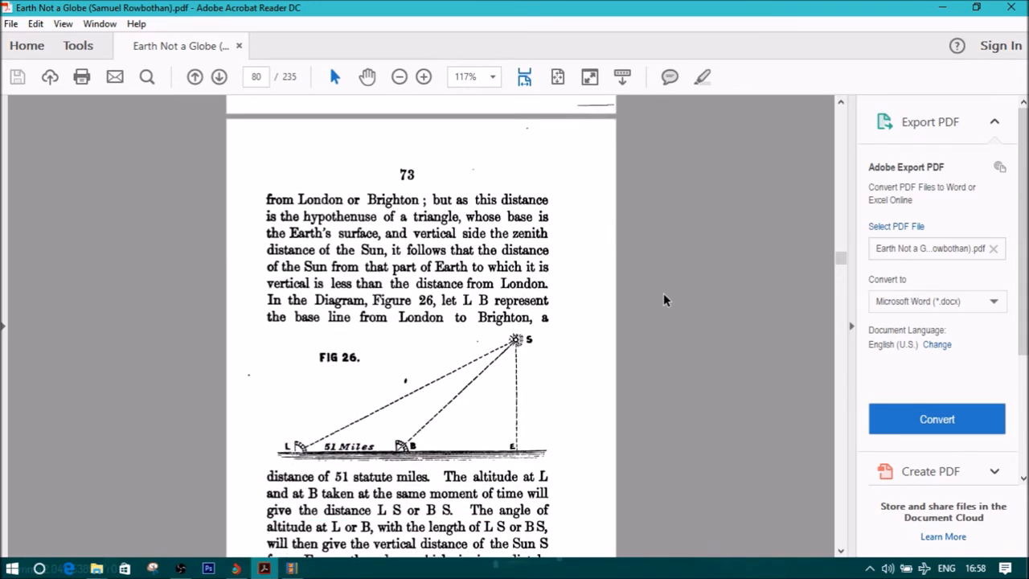
scroll(down, 3)
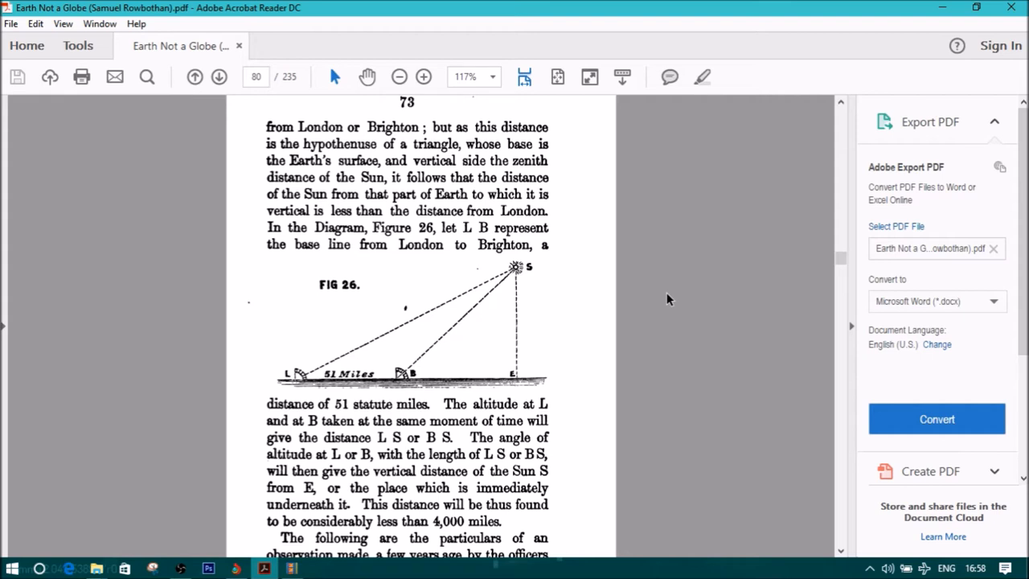
mouse_move(661, 257)
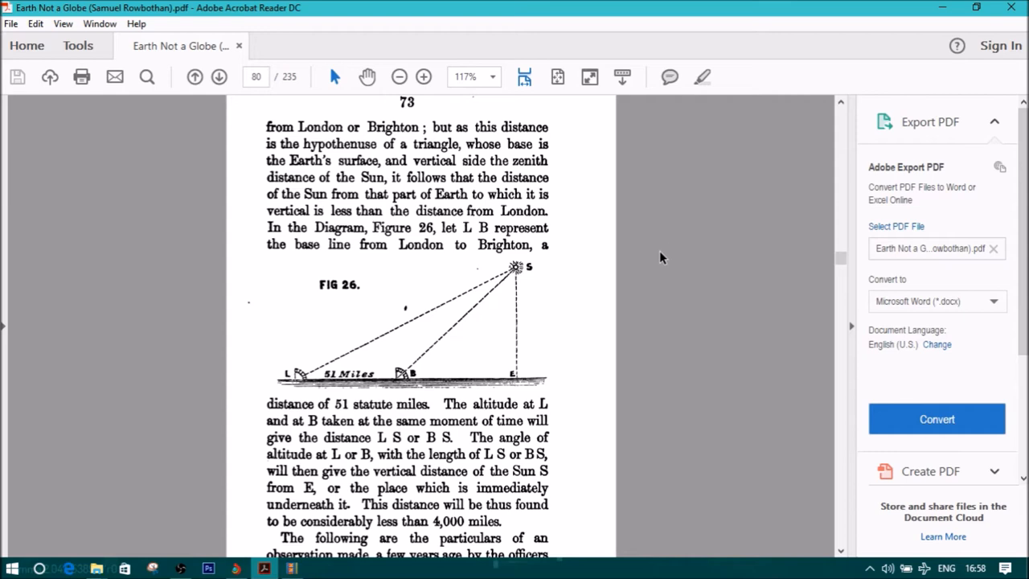
mouse_move(661, 242)
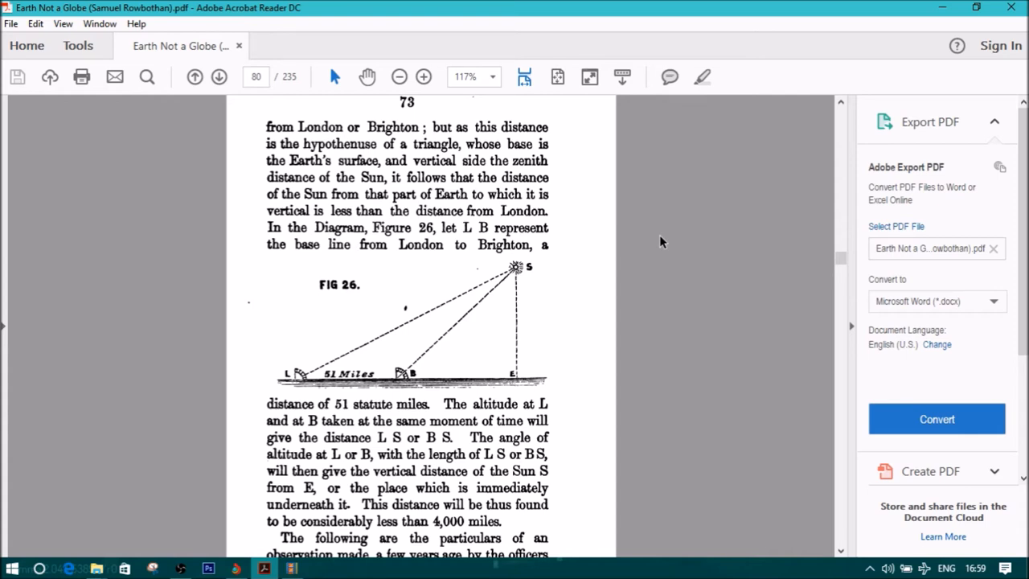
scroll(down, 3)
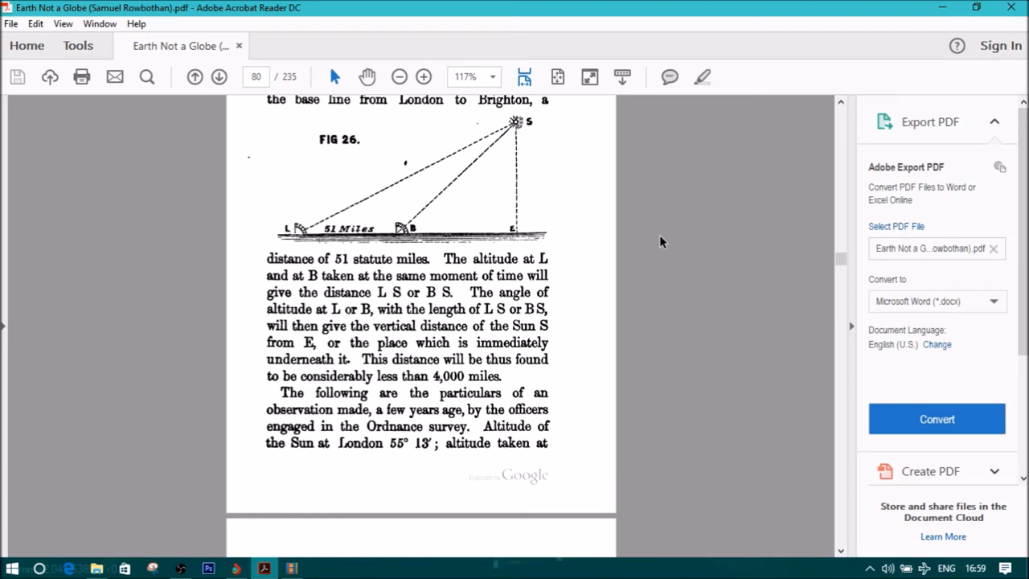
scroll(down, 3)
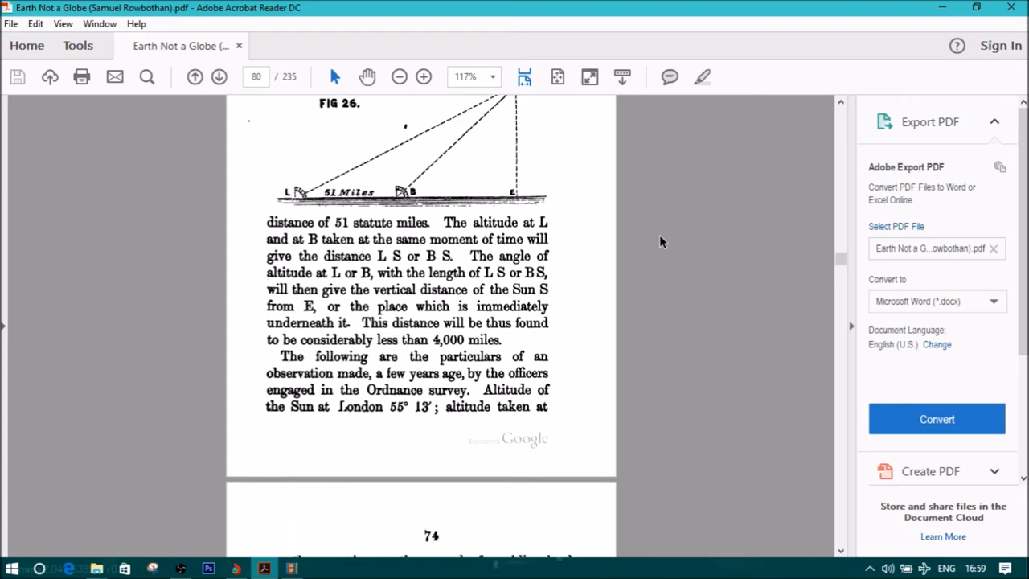
scroll(down, 3)
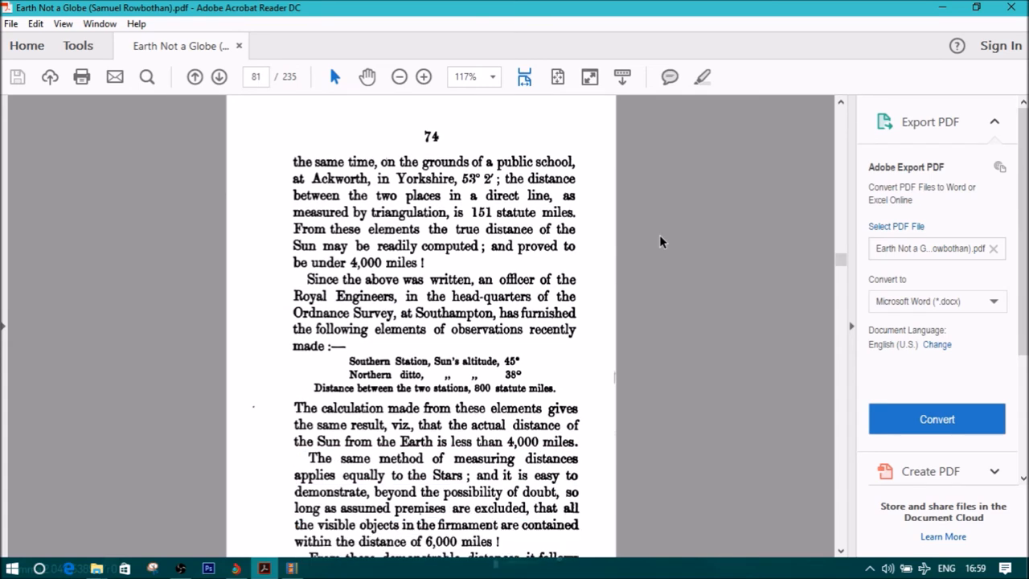
scroll(down, 3)
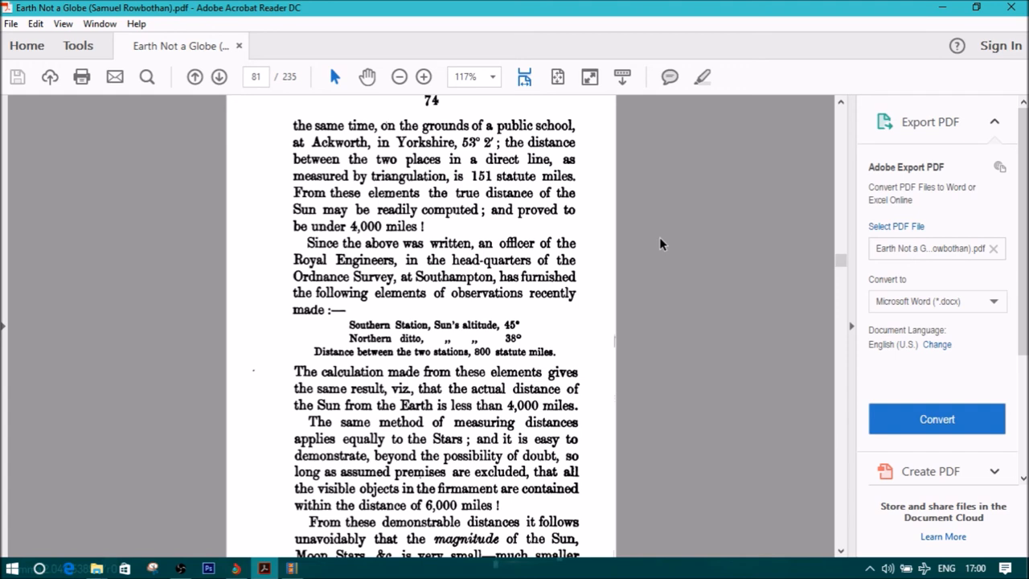
scroll(down, 3)
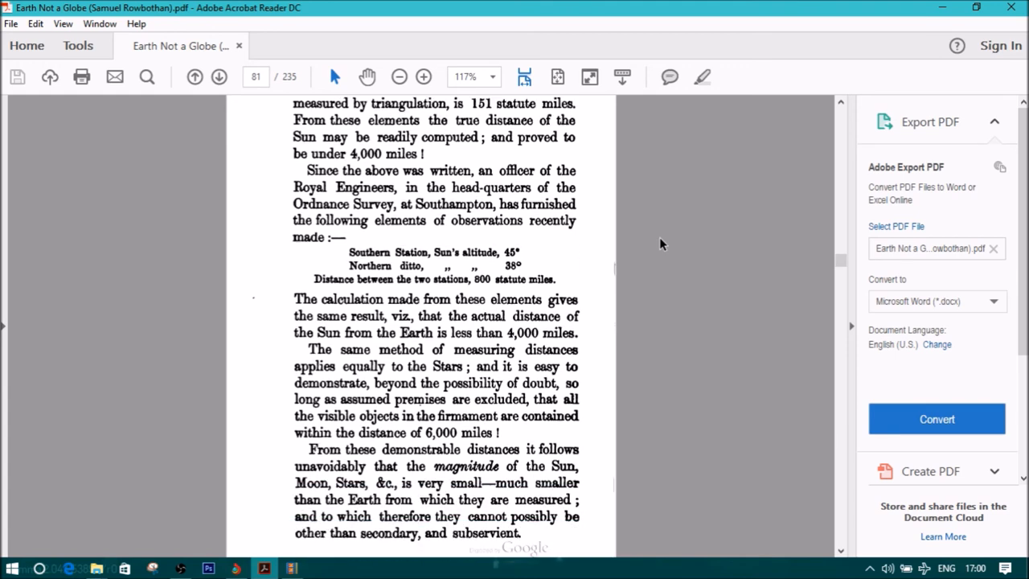
scroll(down, 3)
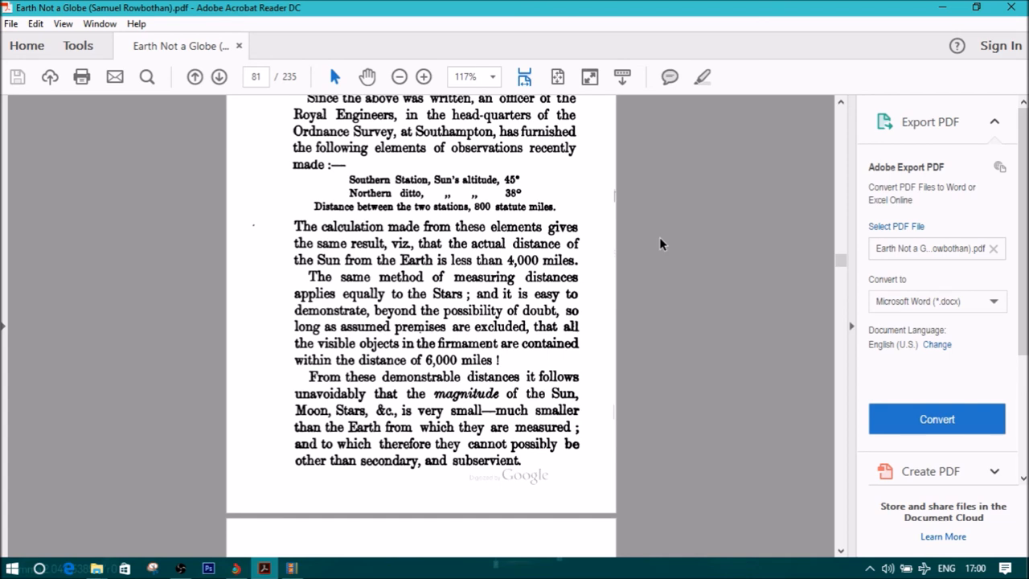
scroll(down, 3)
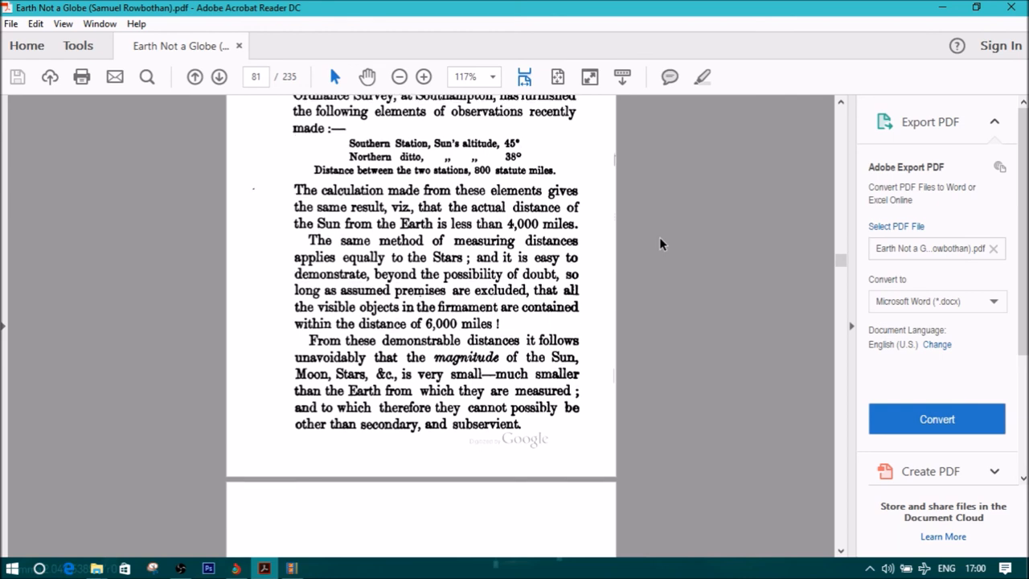
scroll(down, 3)
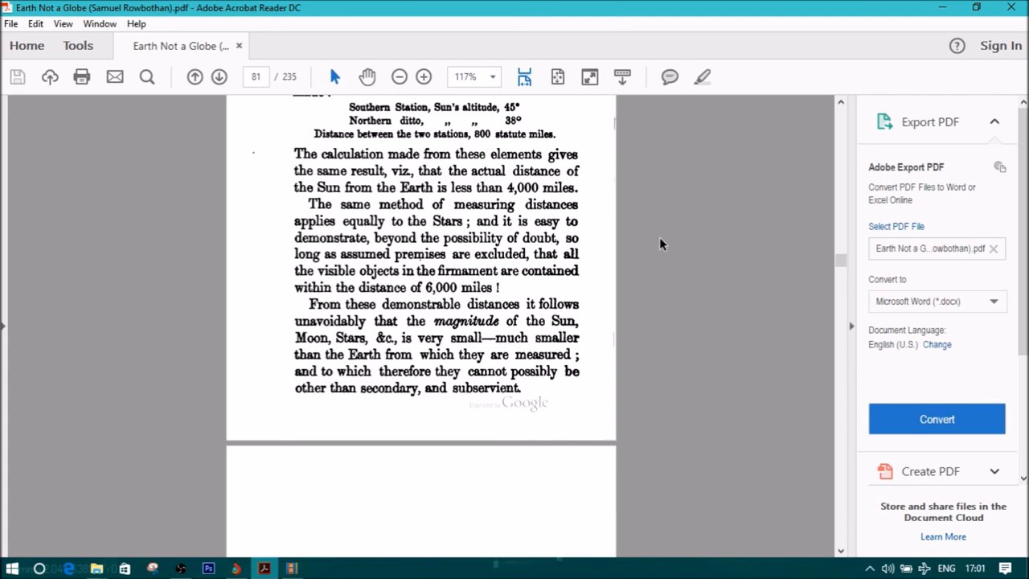
scroll(down, 3)
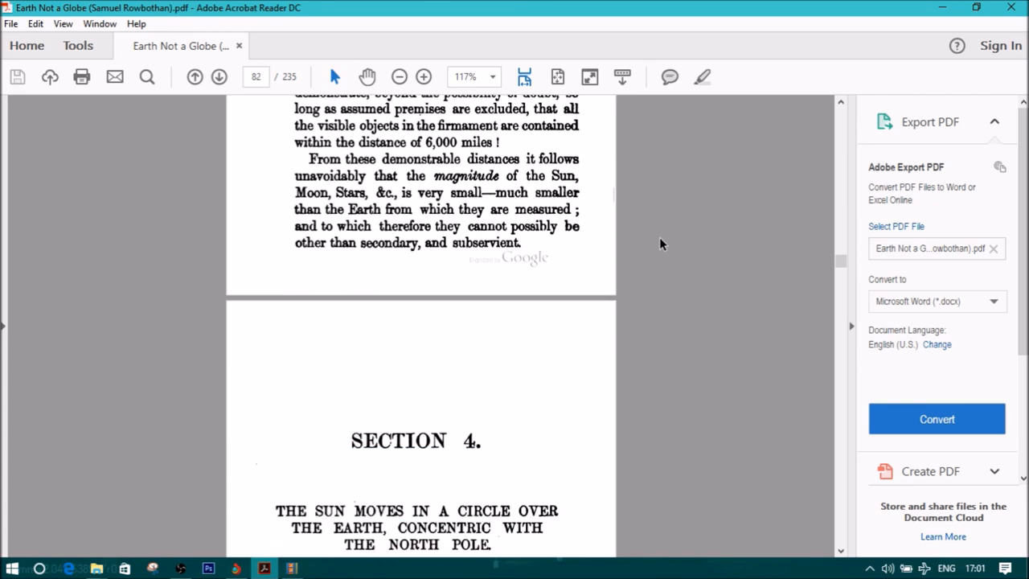
scroll(down, 3)
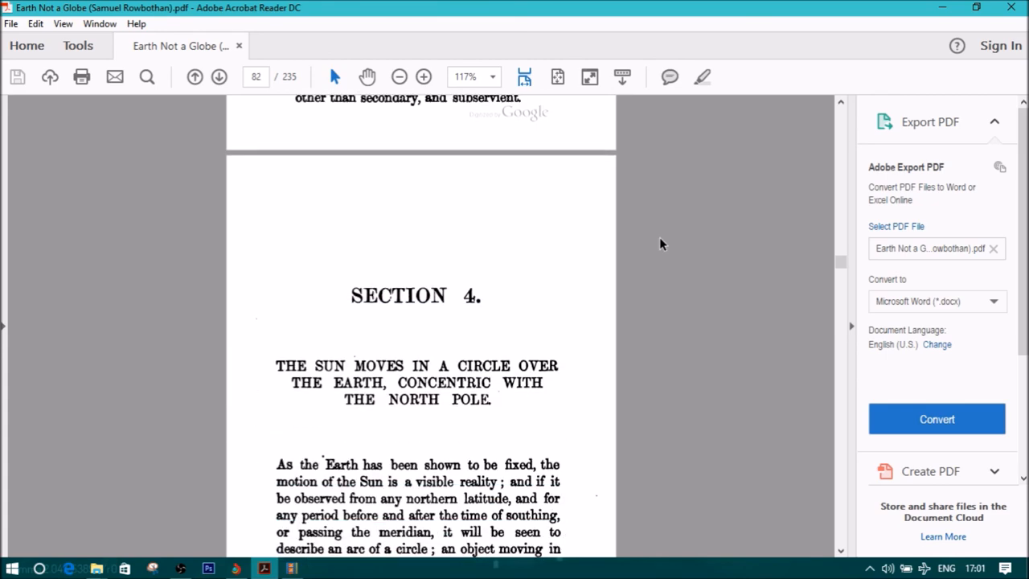